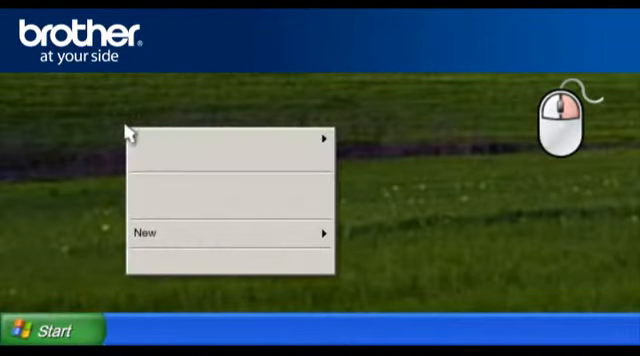
{"action": "mouse_move", "coordinate": [248, 195]}
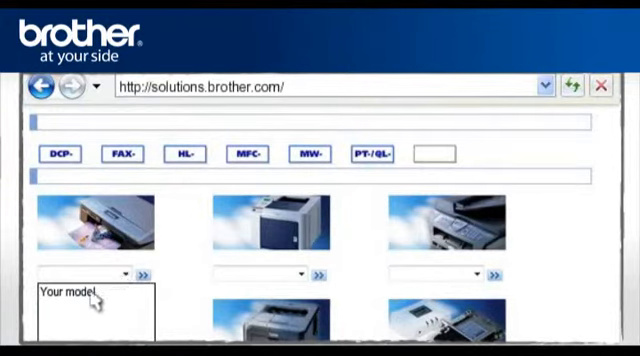
Pick the printer model, filter downloads by OS and English, and download the Full driver & Software Package
{"action": "left_click", "coordinate": [75, 272]}
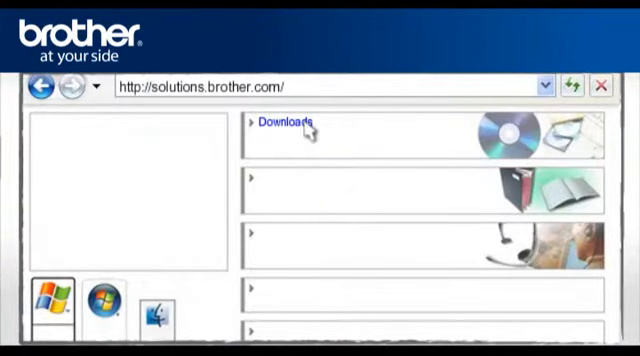
{"action": "left_click", "coordinate": [272, 124]}
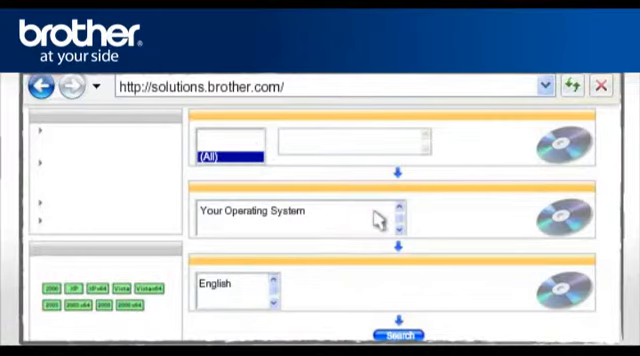
{"action": "left_click", "coordinate": [290, 211]}
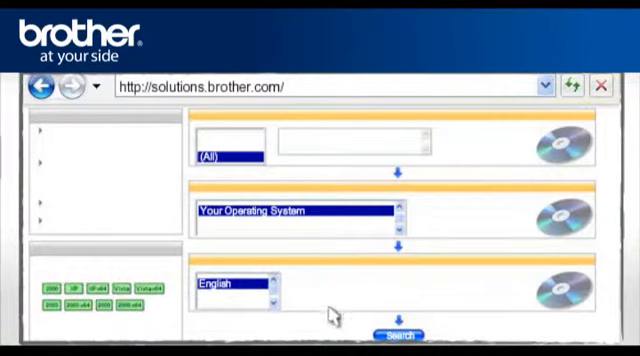
{"action": "left_click", "coordinate": [398, 333]}
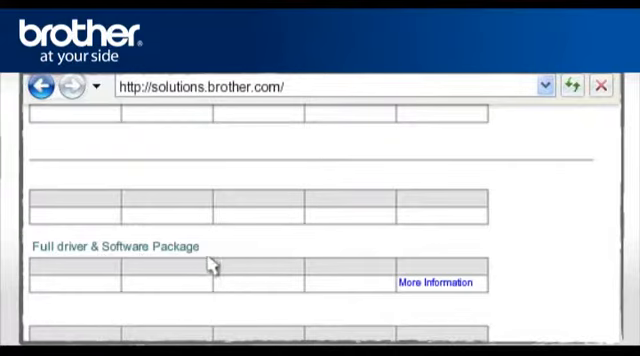
{"action": "scroll", "scroll_direction": "down", "scroll_amount": 3}
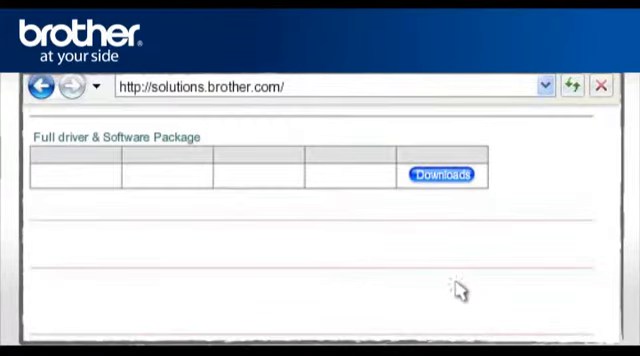
{"action": "left_click", "coordinate": [441, 174]}
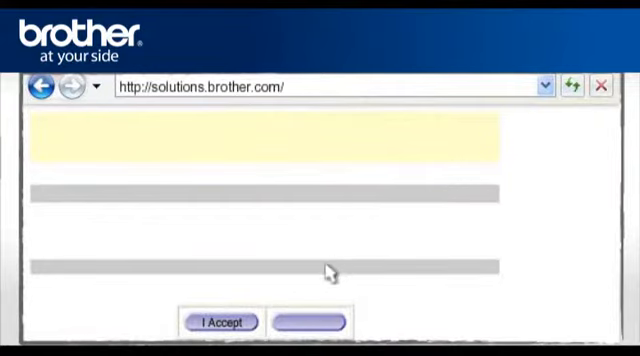
{"action": "mouse_move", "coordinate": [222, 321]}
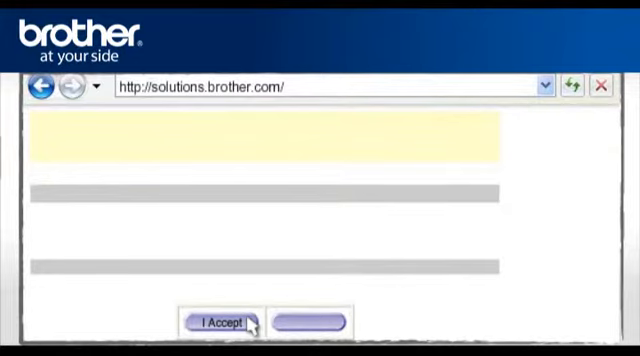
Accept the download license and save the driver package into the desktop Brother folder
{"action": "left_click", "coordinate": [218, 321]}
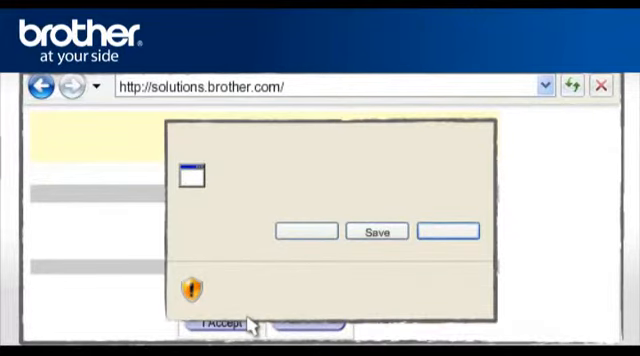
{"action": "left_click", "coordinate": [374, 231]}
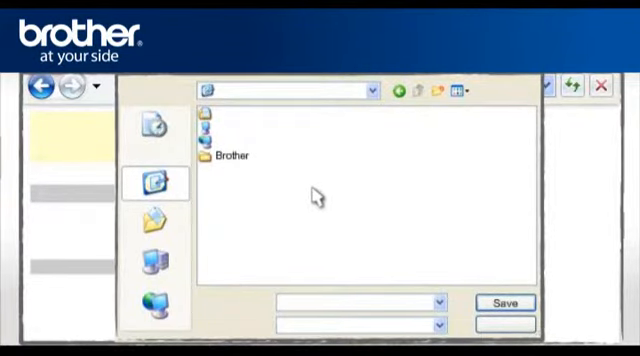
{"action": "double_click", "coordinate": [221, 156]}
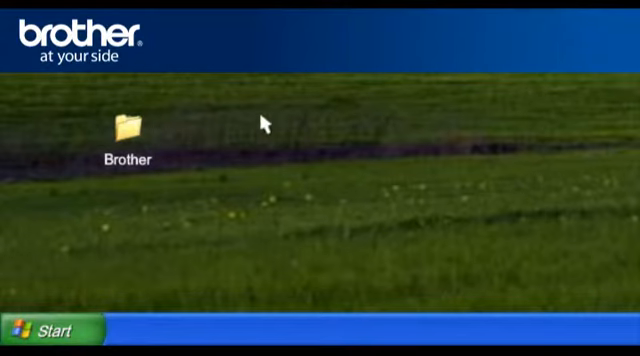
Run the downloaded self-extracting driver package from the Brother folder
{"action": "double_click", "coordinate": [124, 130]}
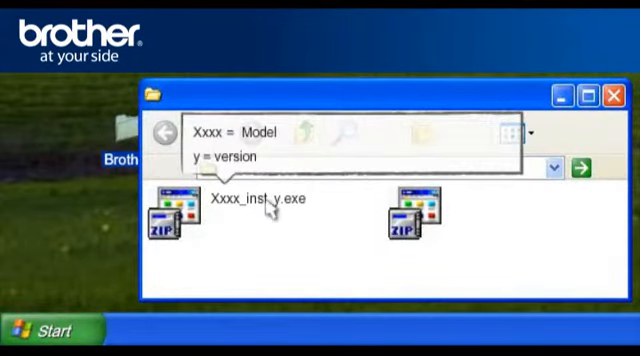
{"action": "double_click", "coordinate": [168, 210]}
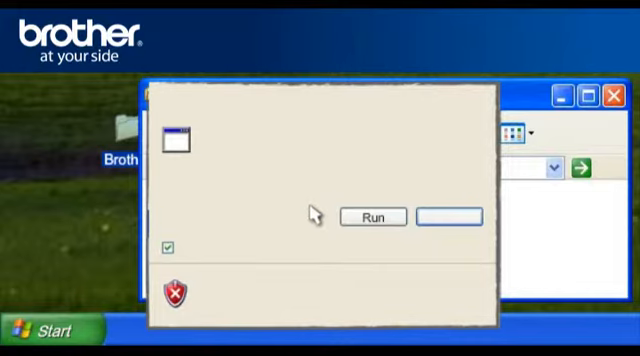
{"action": "left_click", "coordinate": [374, 218]}
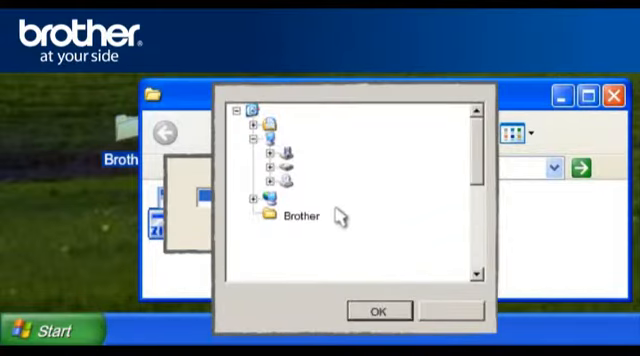
Extract the package into the Brother folder and close the WinZip Self-Extractor
{"action": "left_click", "coordinate": [297, 218]}
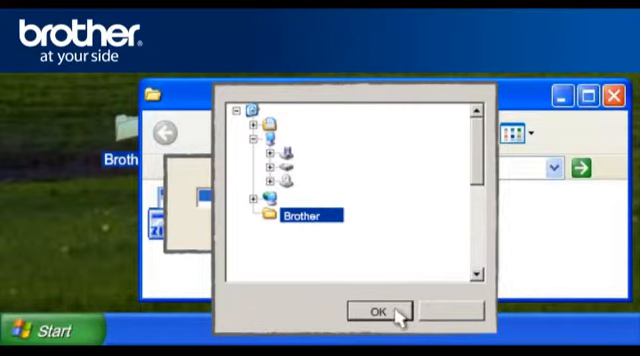
{"action": "left_click", "coordinate": [375, 311]}
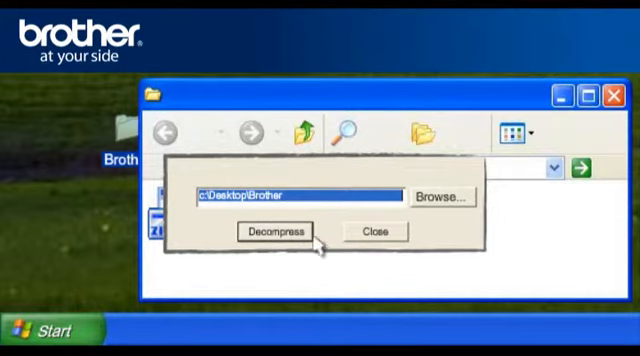
{"action": "left_click", "coordinate": [275, 230]}
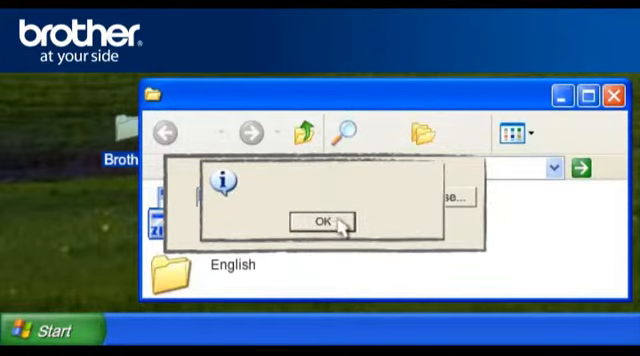
{"action": "left_click", "coordinate": [319, 221]}
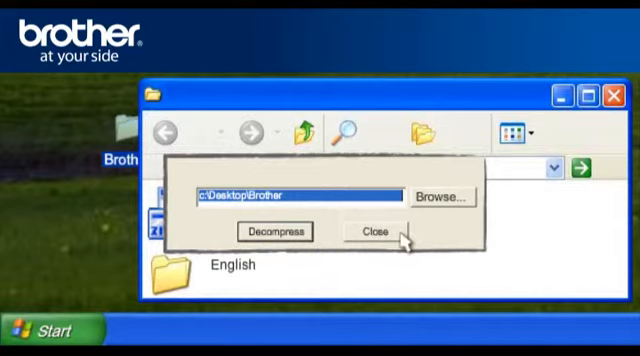
{"action": "left_click", "coordinate": [379, 231]}
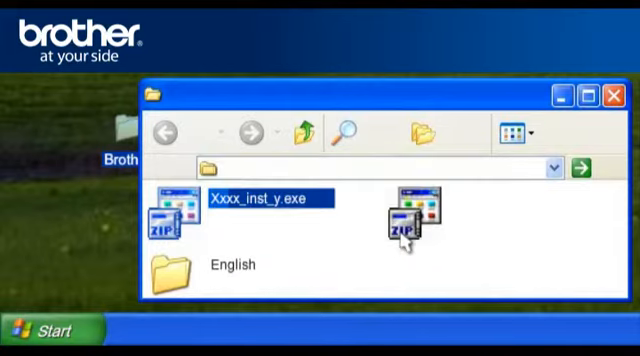
{"action": "left_click", "coordinate": [608, 90]}
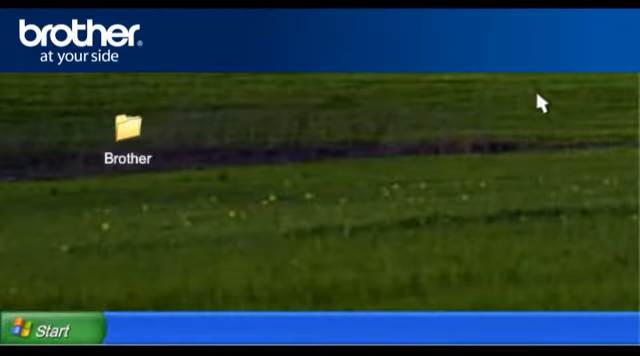
Launch Setup.exe from the extracted mflpro folder inside Brother
{"action": "double_click", "coordinate": [128, 130]}
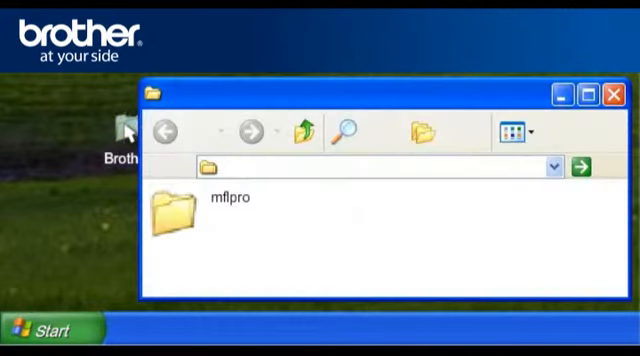
{"action": "mouse_move", "coordinate": [245, 207]}
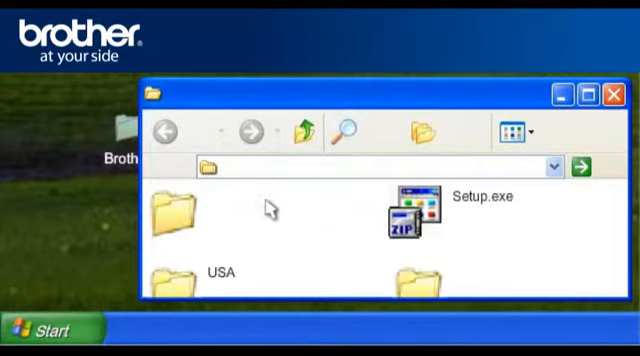
{"action": "mouse_move", "coordinate": [513, 220]}
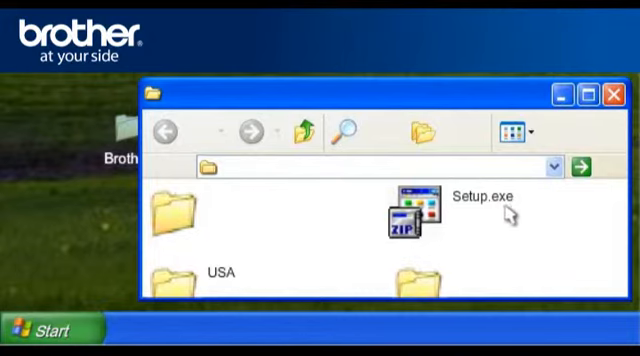
{"action": "mouse_move", "coordinate": [515, 218]}
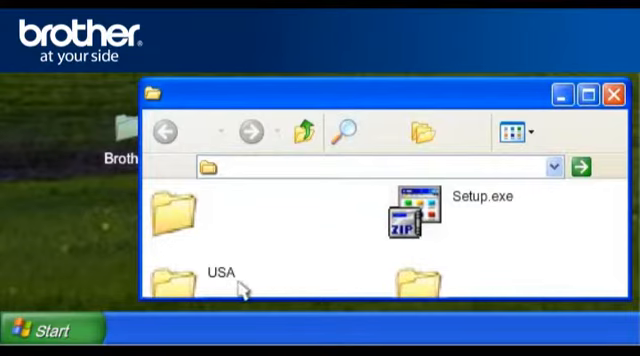
{"action": "mouse_move", "coordinate": [347, 256]}
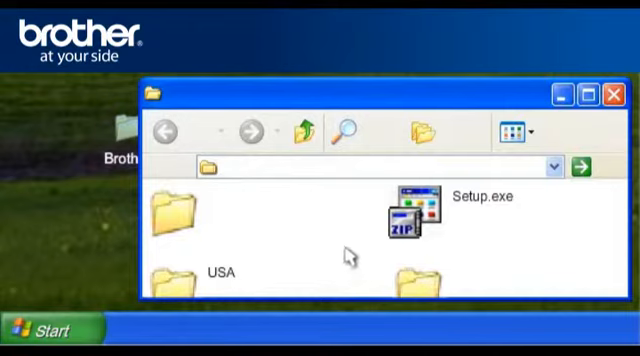
{"action": "double_click", "coordinate": [404, 210]}
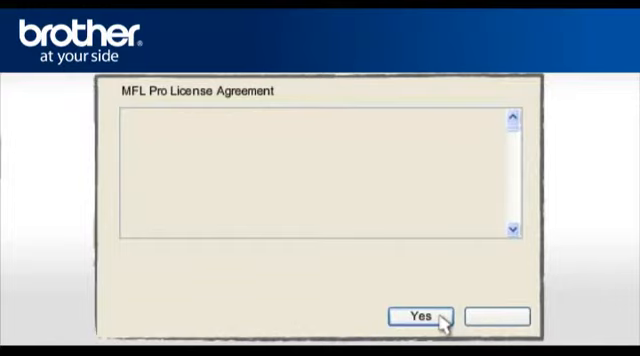
Accept the MFL-Pro license and choose a Local connection installation
{"action": "left_click", "coordinate": [422, 316]}
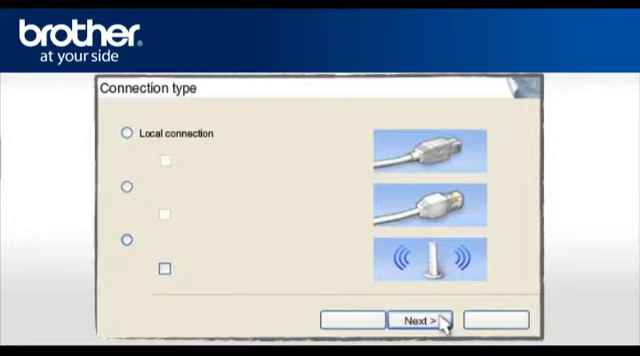
{"action": "left_click", "coordinate": [124, 134]}
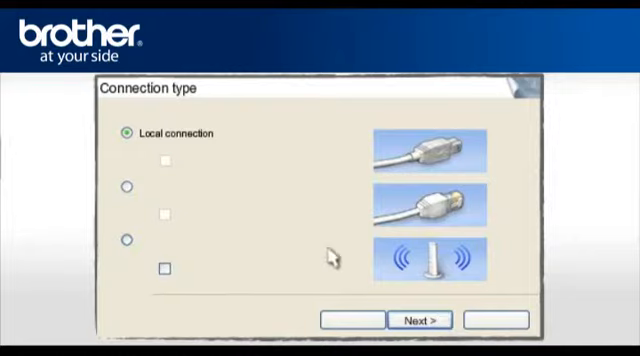
{"action": "left_click", "coordinate": [420, 319]}
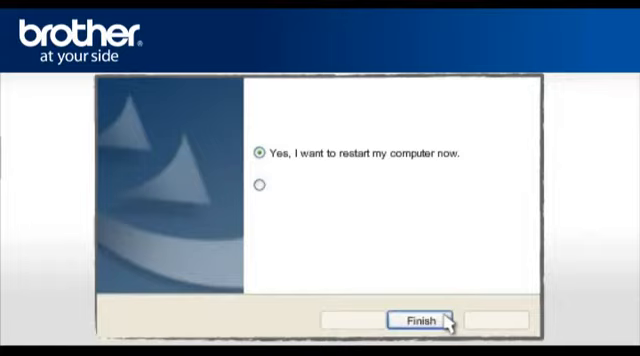
{"action": "mouse_move", "coordinate": [304, 197]}
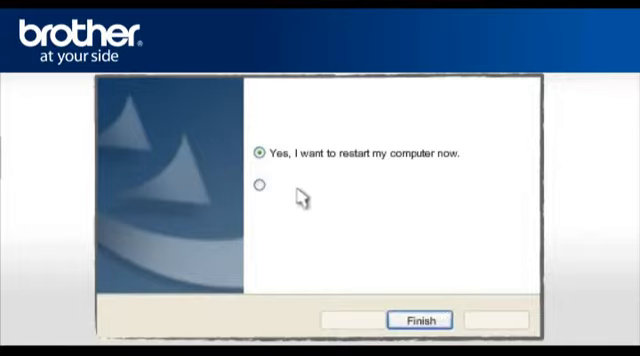